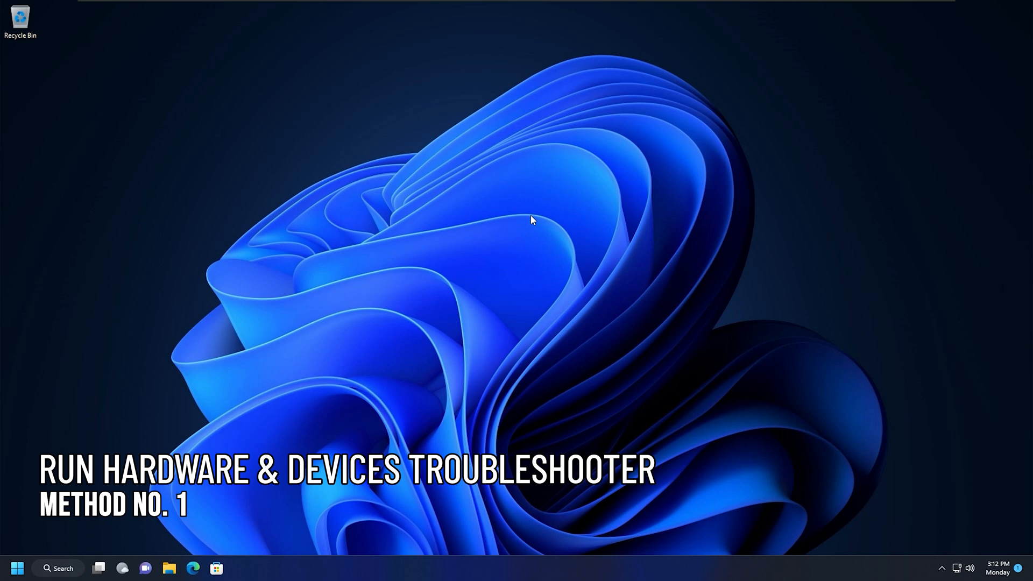
Search 'cmd' and launch Command Prompt as administrator, approving the UAC prompt
left_click(75, 565)
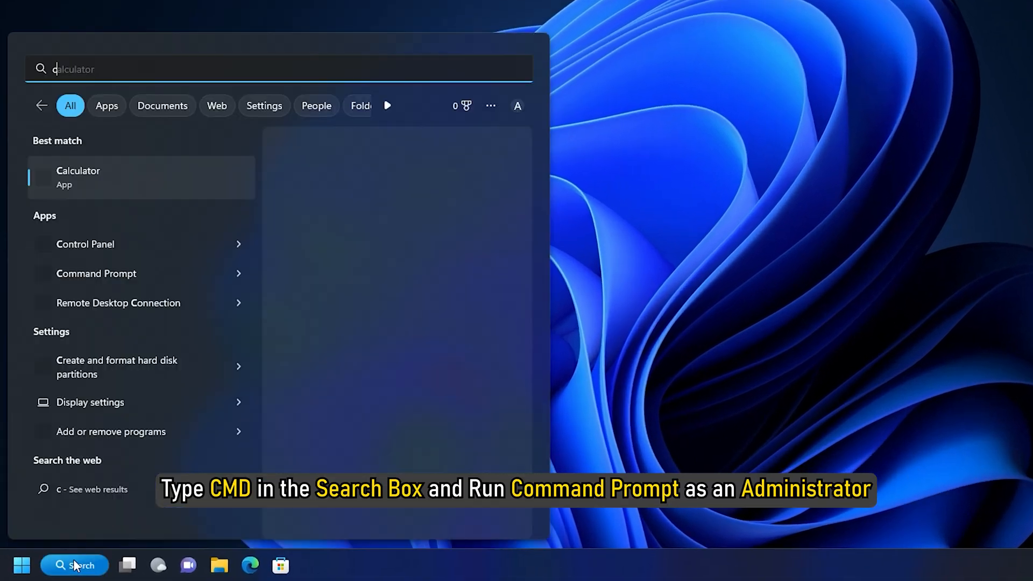
type("cmd")
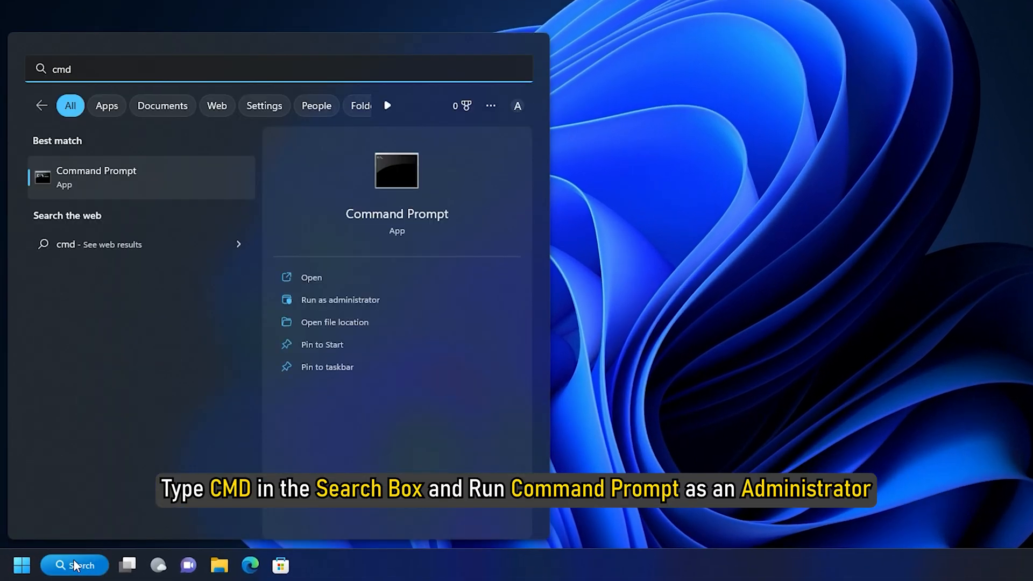
left_click(340, 300)
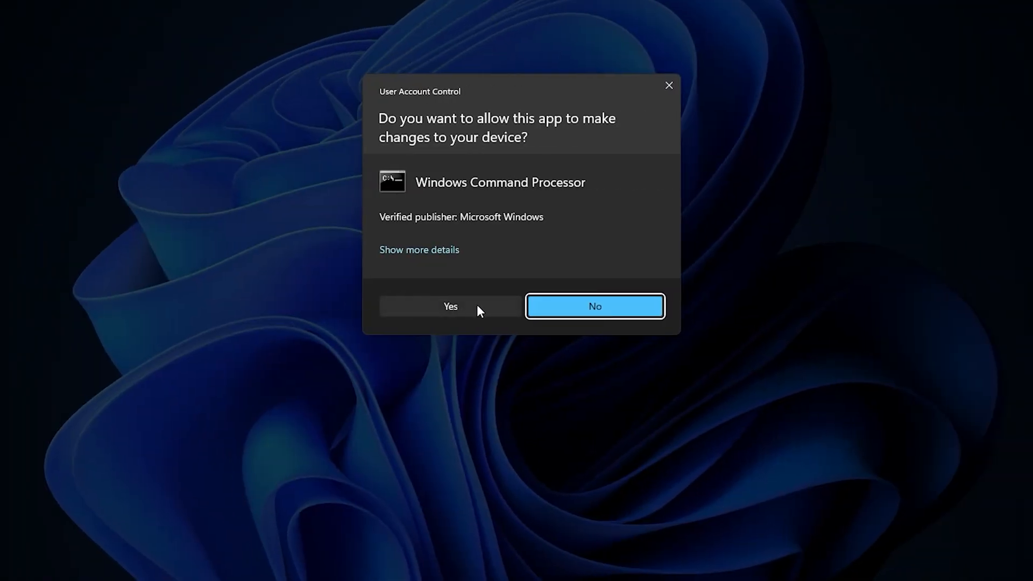
left_click(450, 306)
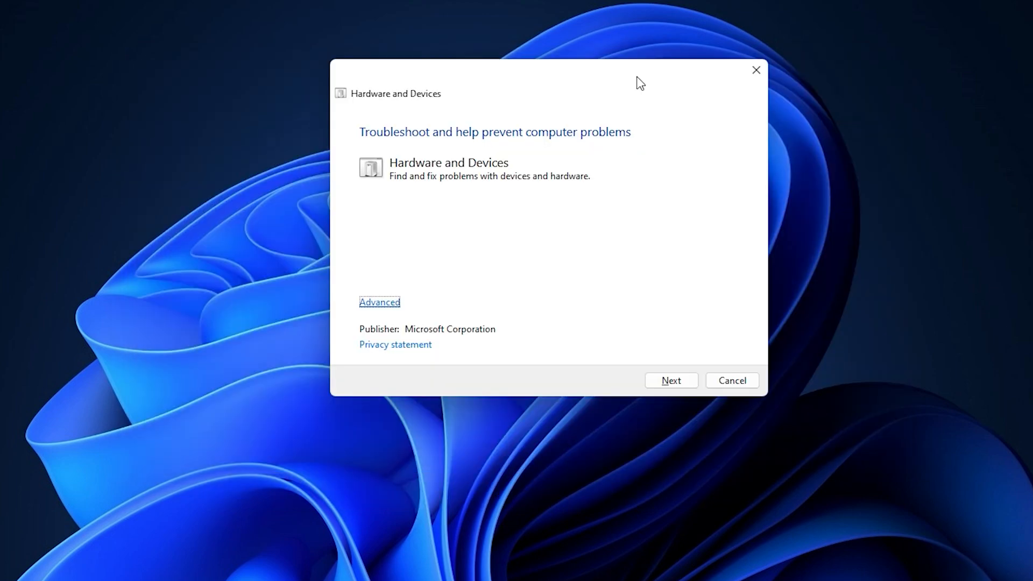
Run the Hardware and Devices troubleshooter with 'Apply repairs automatically' enabled
left_click(380, 302)
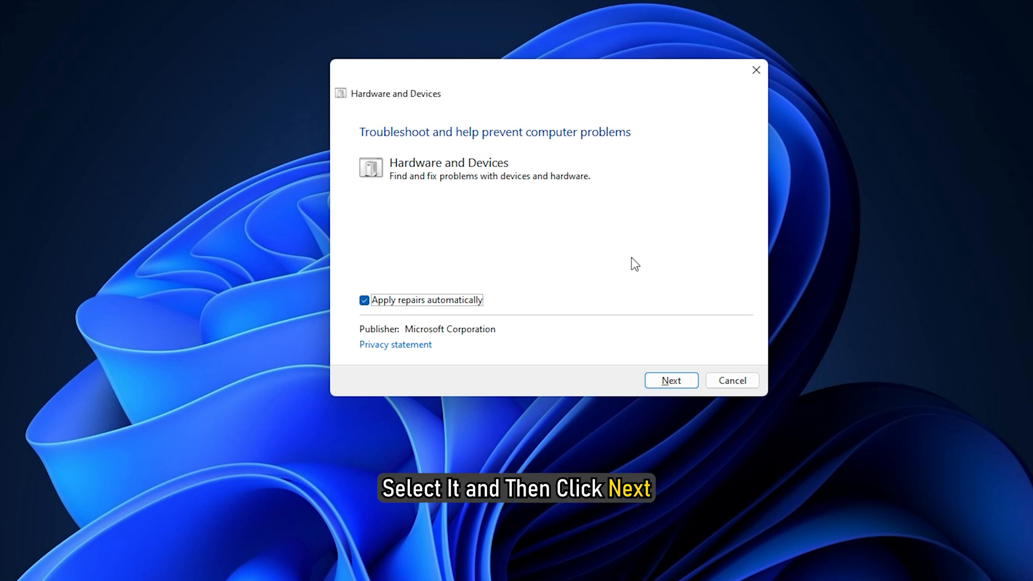
left_click(670, 381)
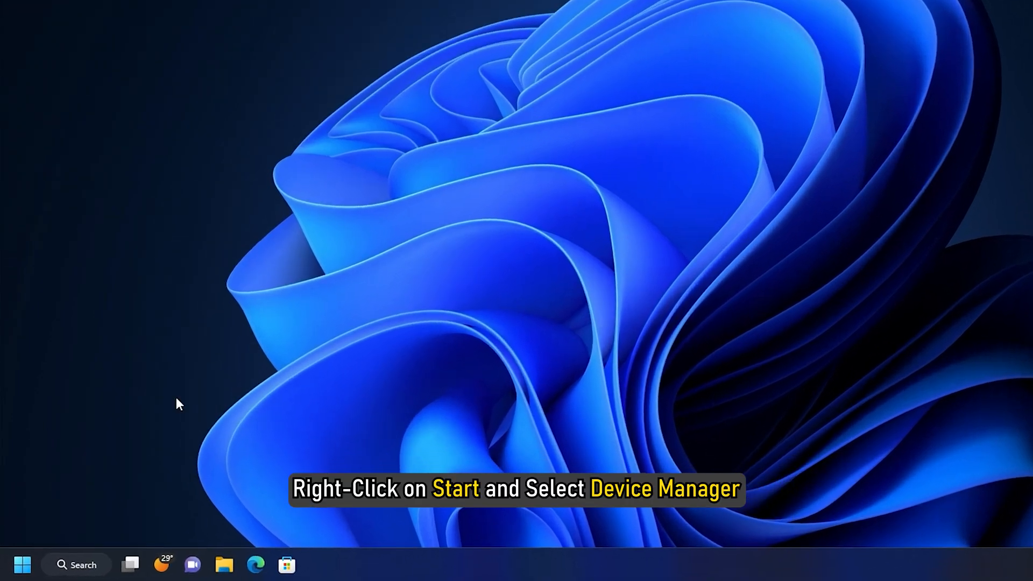
Open Device Manager from the Start menu and right-click High Definition Audio Controller
right_click(21, 564)
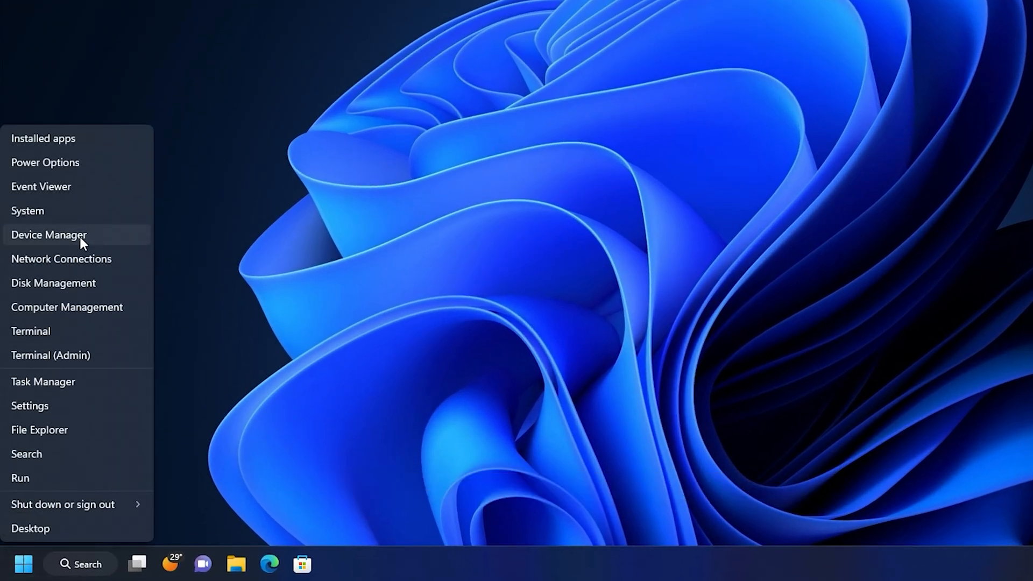
left_click(49, 234)
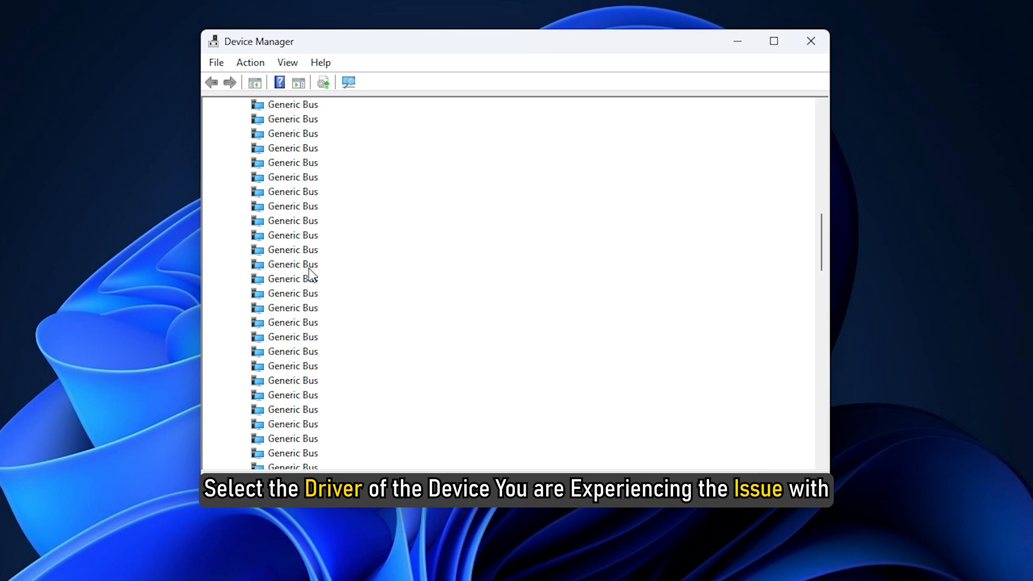
left_click(335, 205)
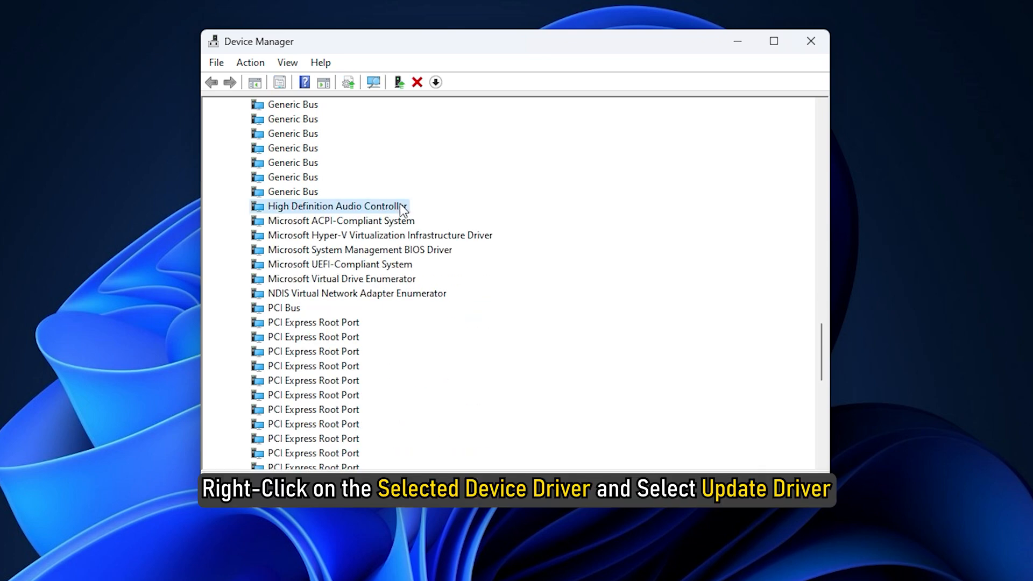
right_click(336, 206)
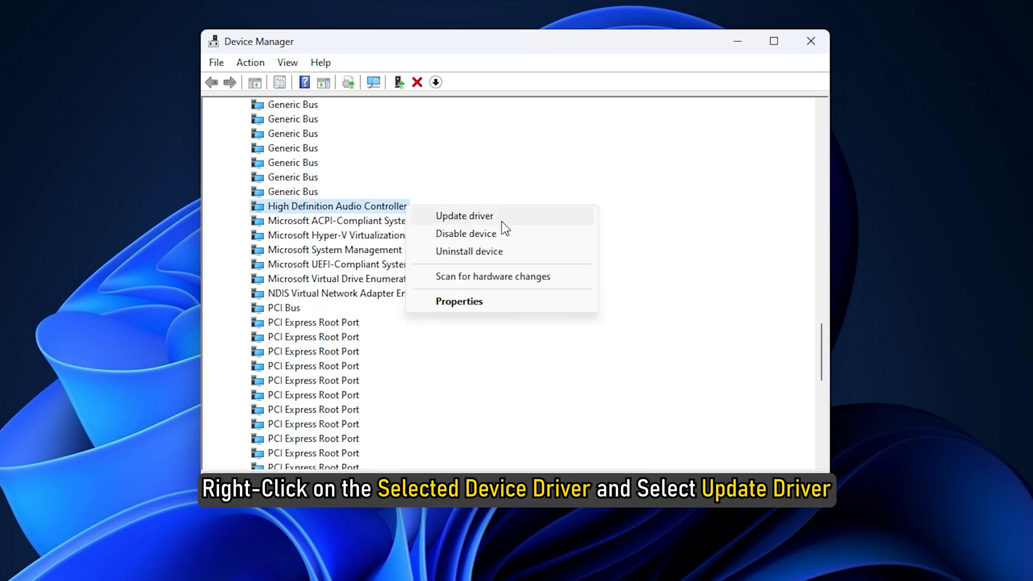
Search automatically for a High Definition Audio Controller driver, then close the wizard
left_click(464, 215)
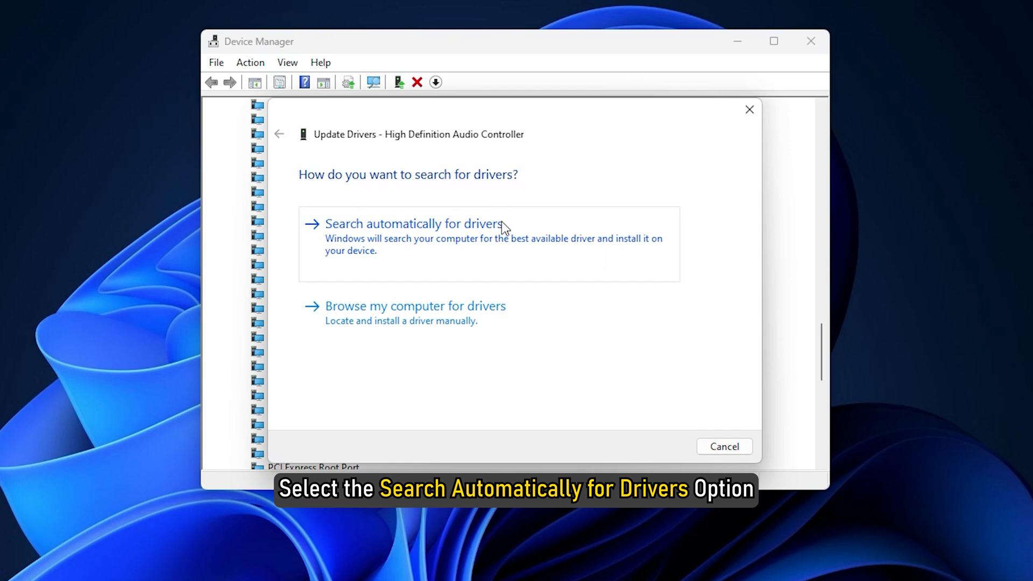
left_click(415, 223)
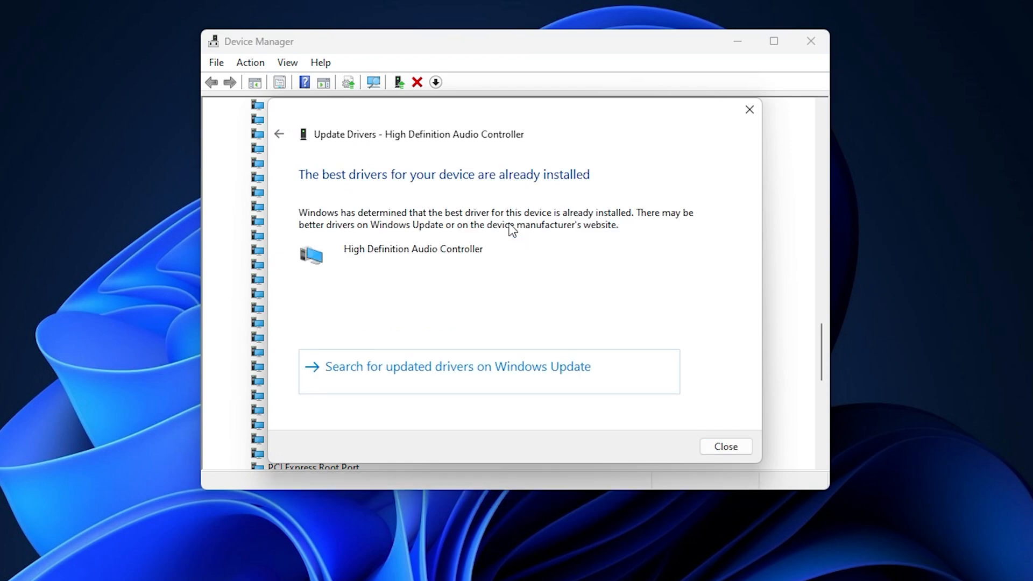
left_click(724, 446)
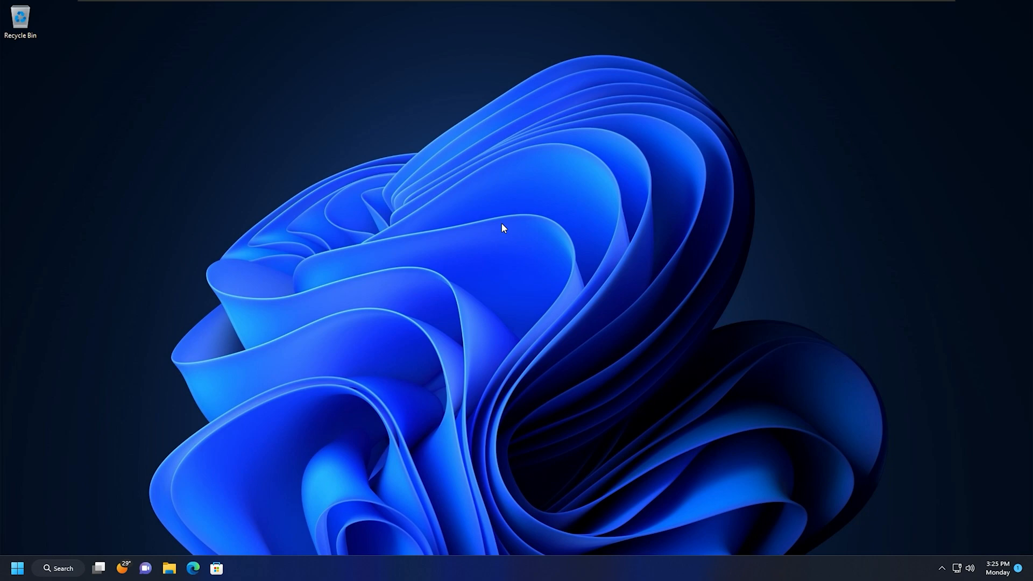
Search 'restore p' and start System Restore from the restore point settings
type("restore p")
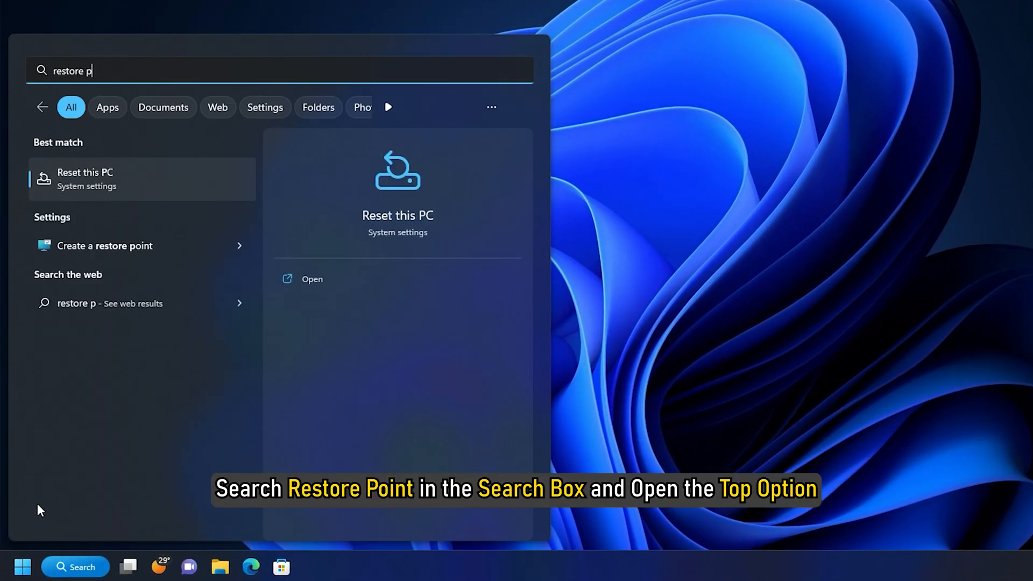
left_click(103, 246)
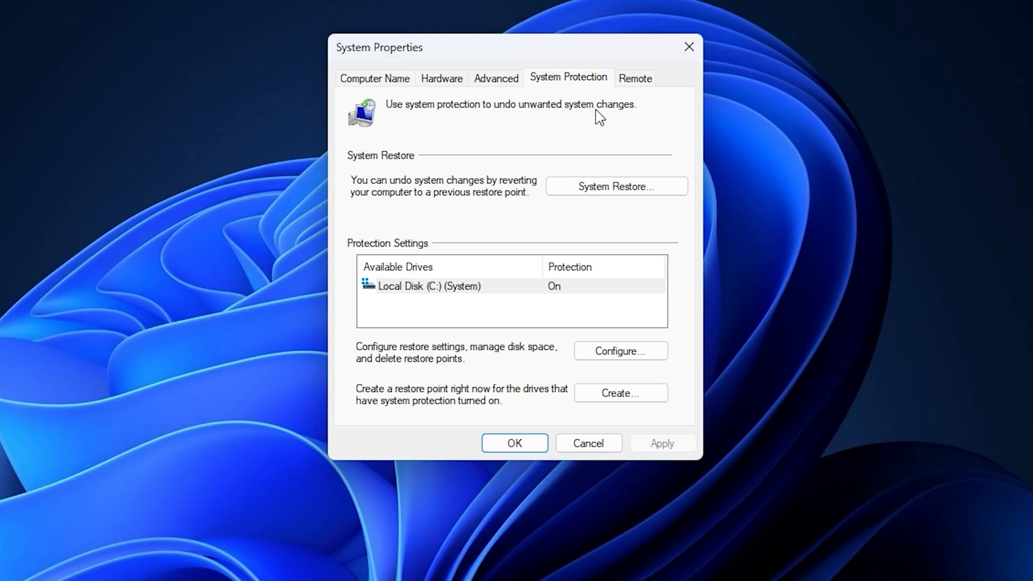
left_click(615, 186)
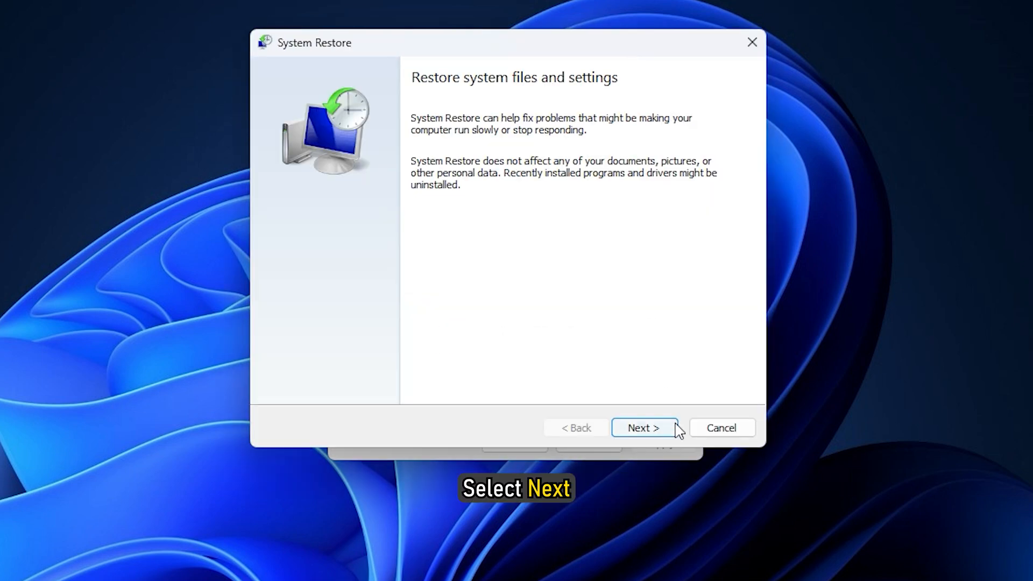
Select the Monday 3:21:15 PM restore point, confirm it and finish
left_click(644, 428)
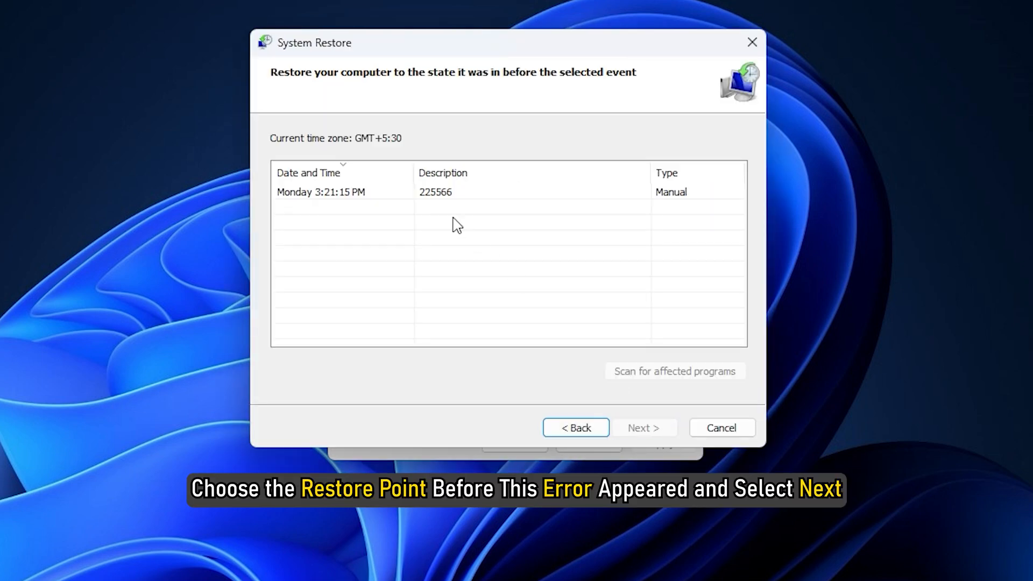
left_click(320, 192)
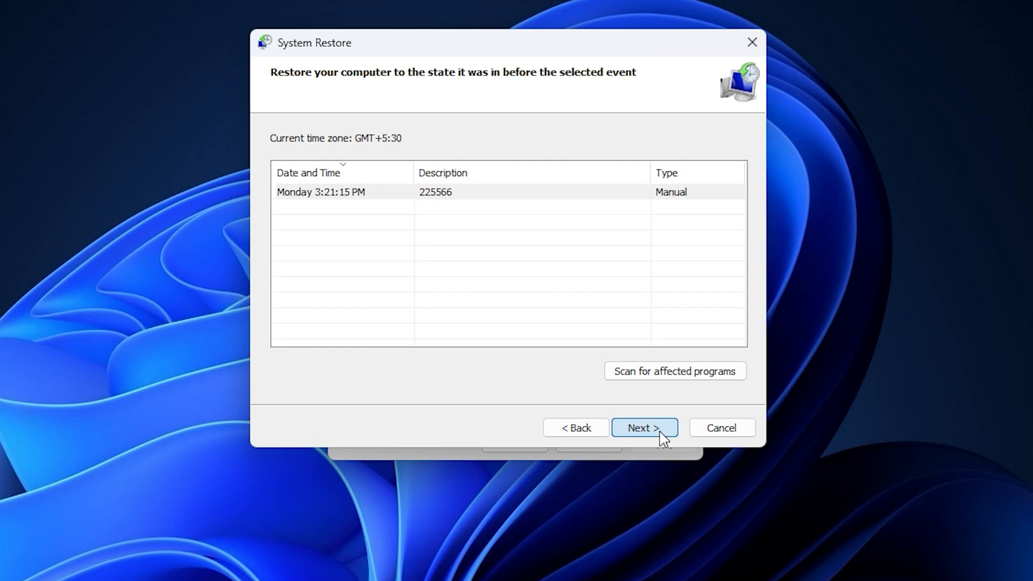
left_click(643, 428)
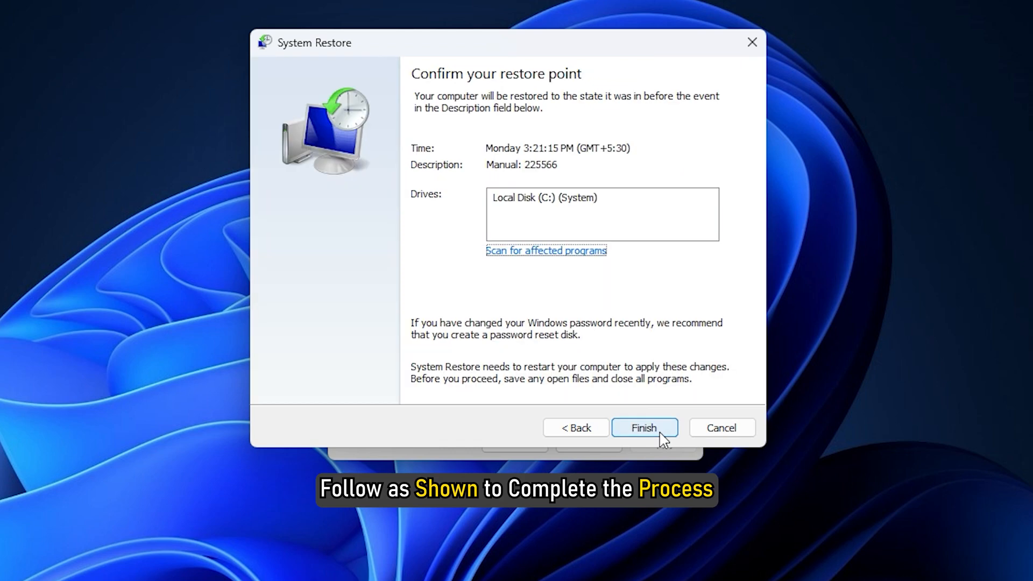
left_click(644, 428)
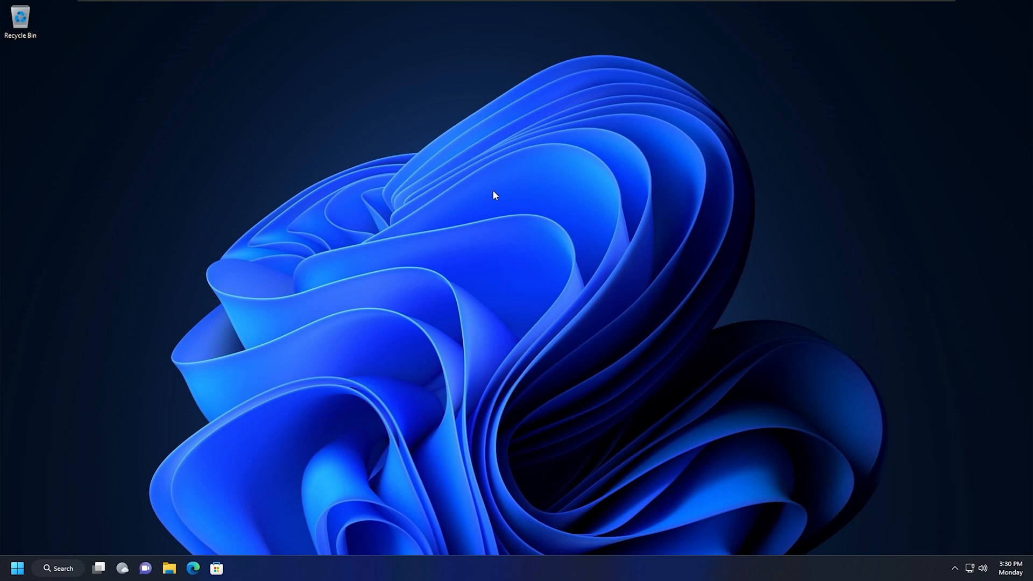
Search 'reset this PC', open the Recovery settings and choose Reset PC
type("reset this PC")
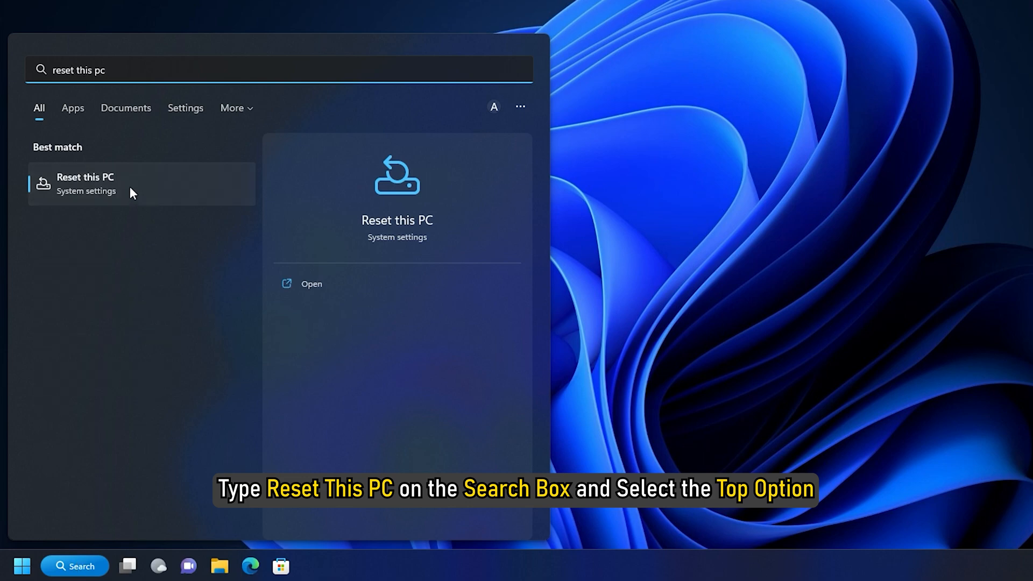
left_click(86, 182)
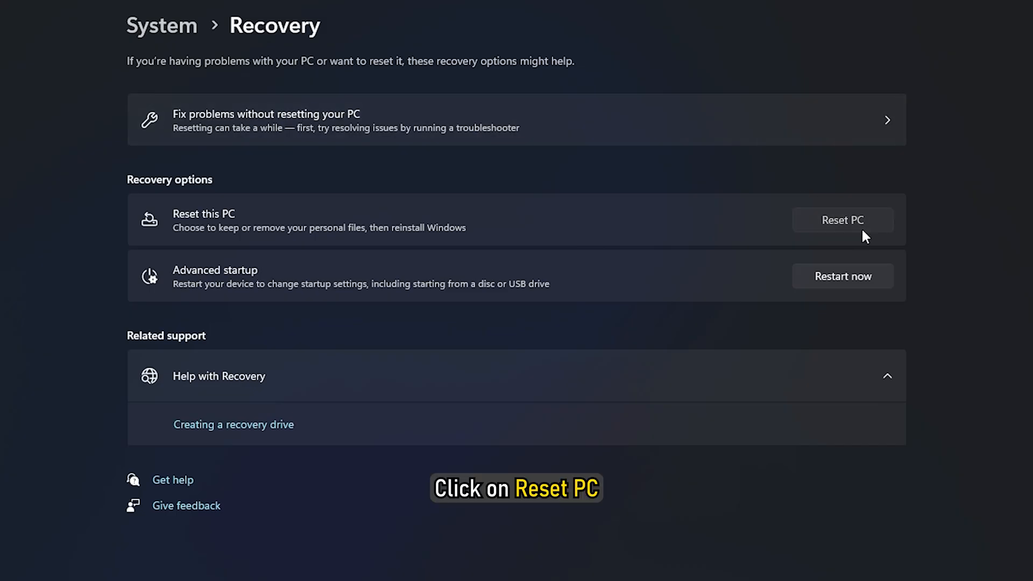
left_click(842, 219)
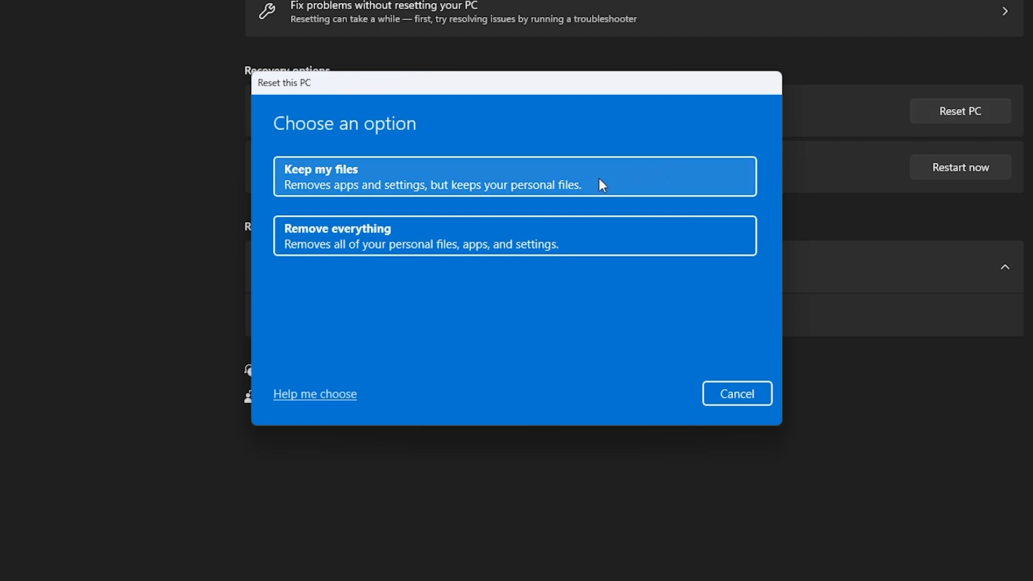
mouse_move(581, 238)
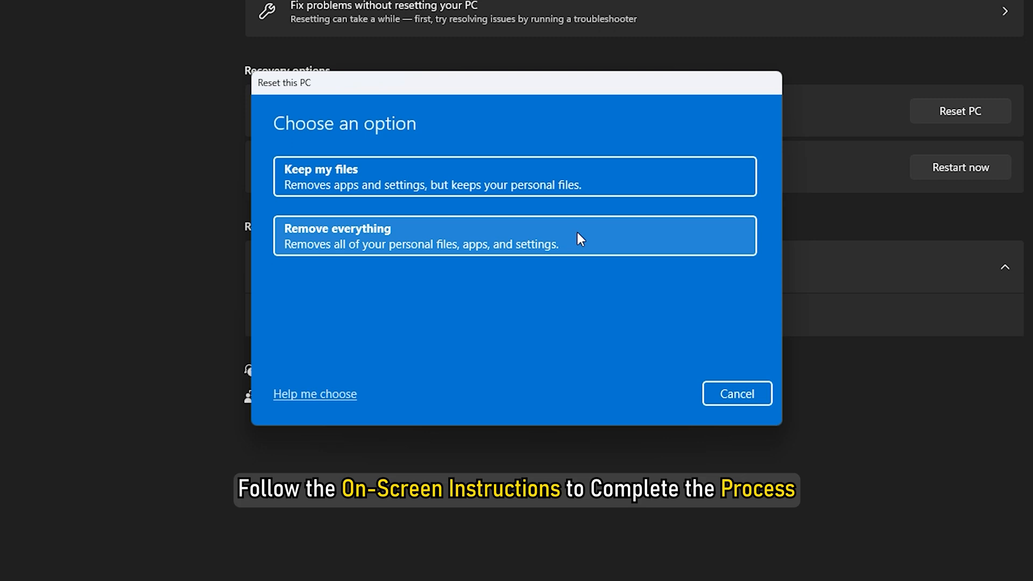
Reset choosing Remove everything and Cloud download, then confirm United States at setup
left_click(514, 235)
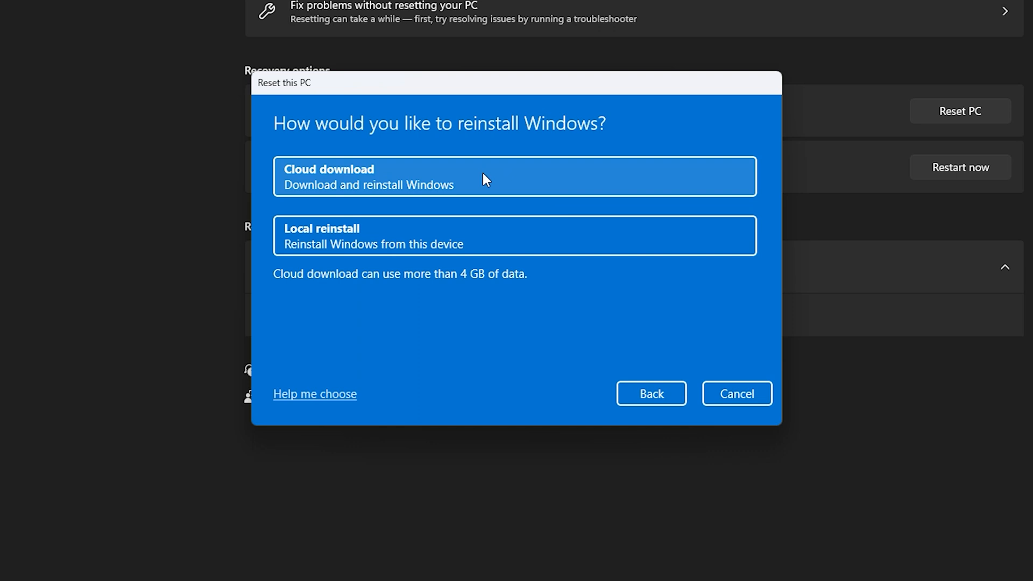
left_click(514, 176)
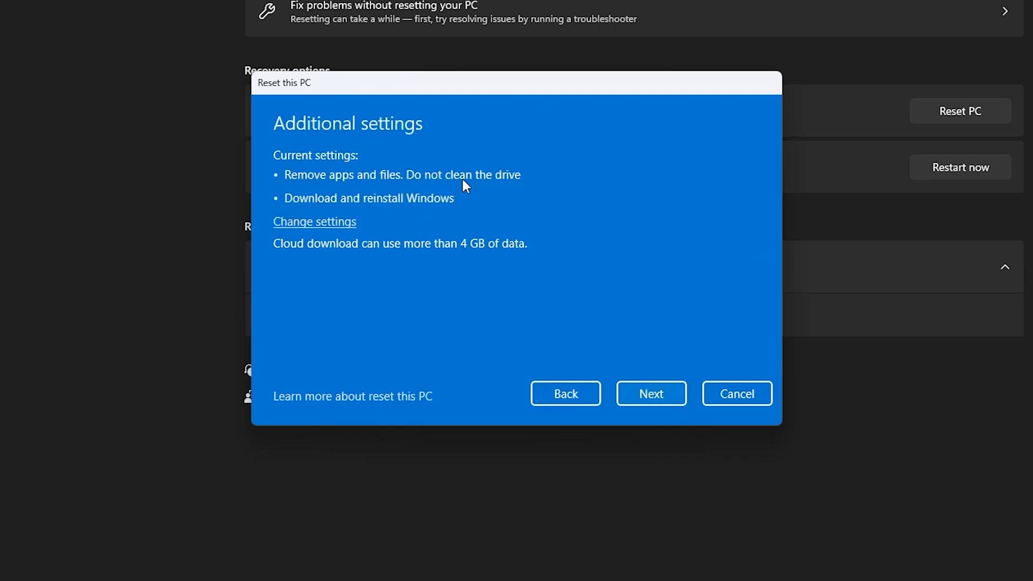
left_click(650, 393)
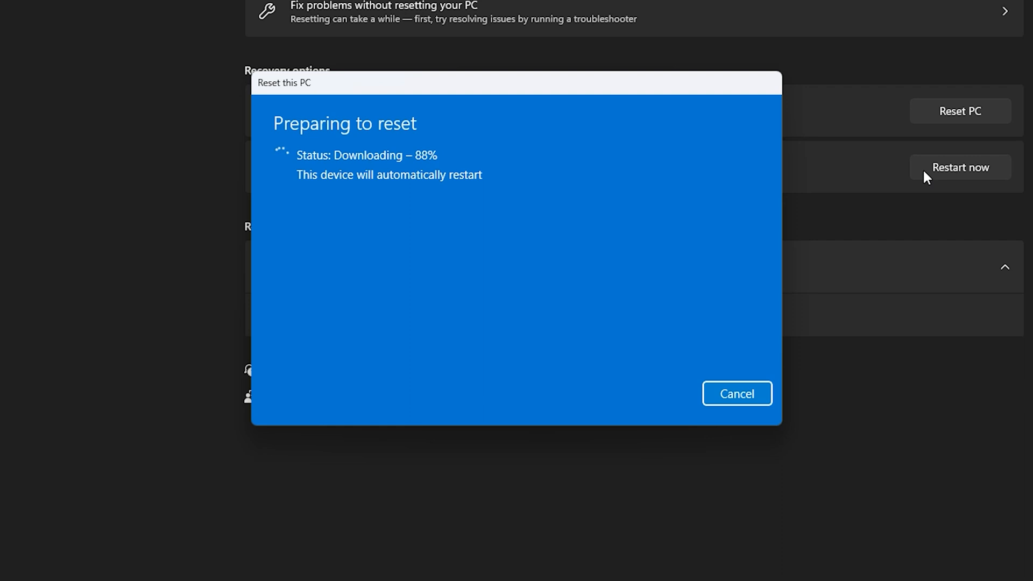
mouse_move(918, 220)
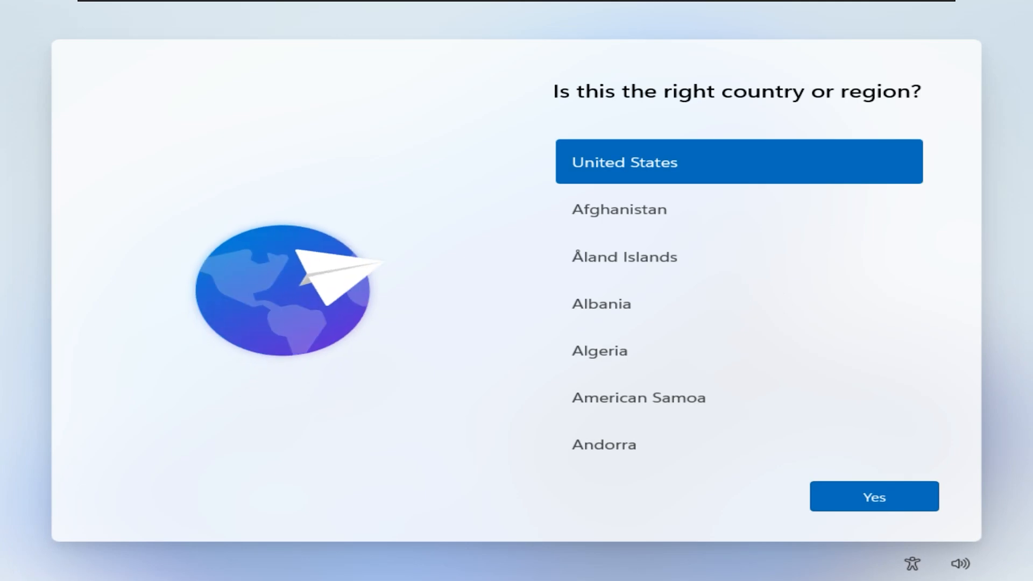
left_click(874, 496)
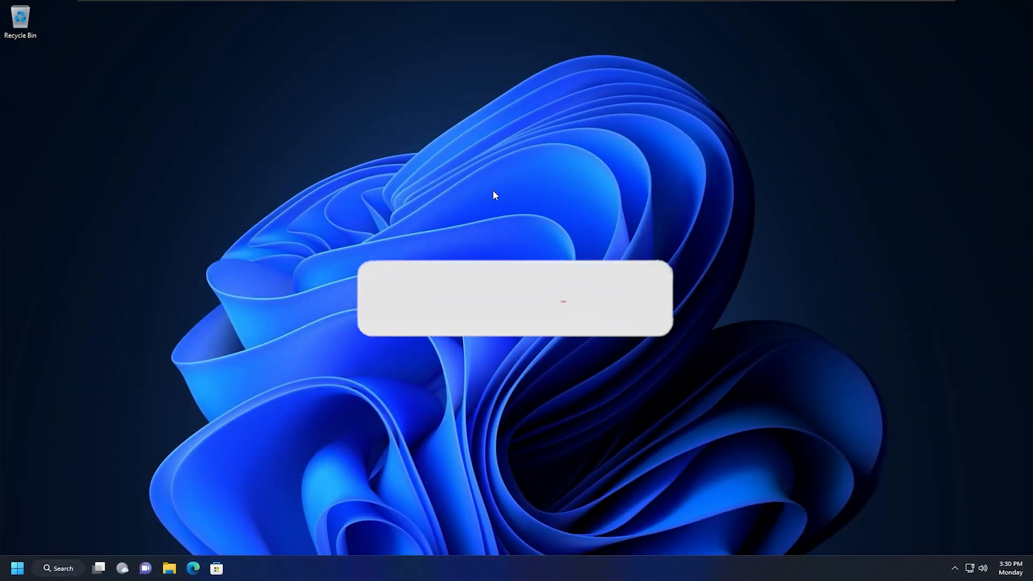